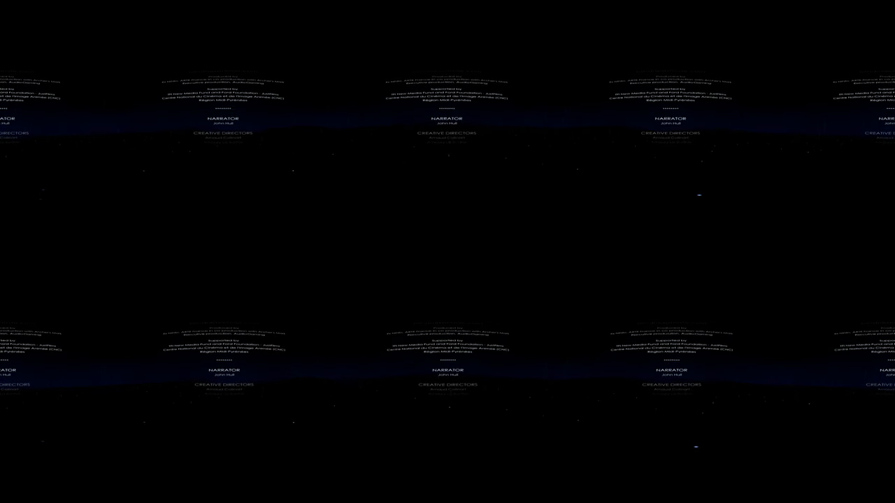
scroll(down, 3)
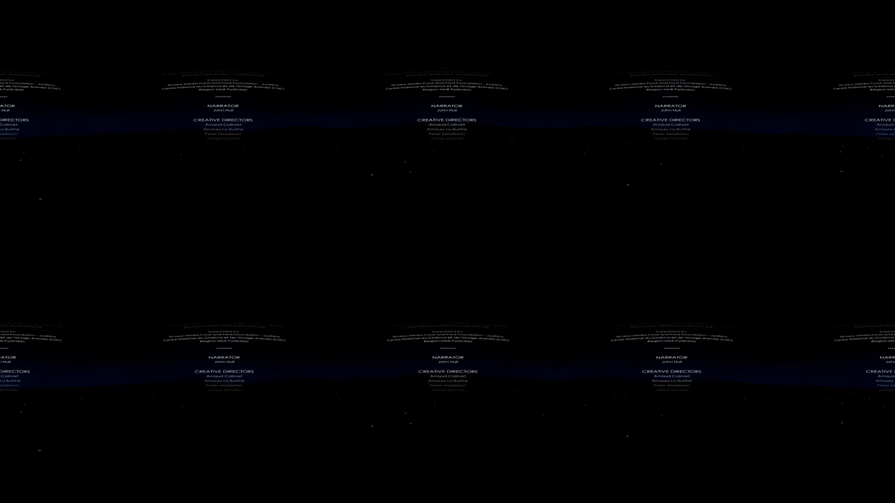